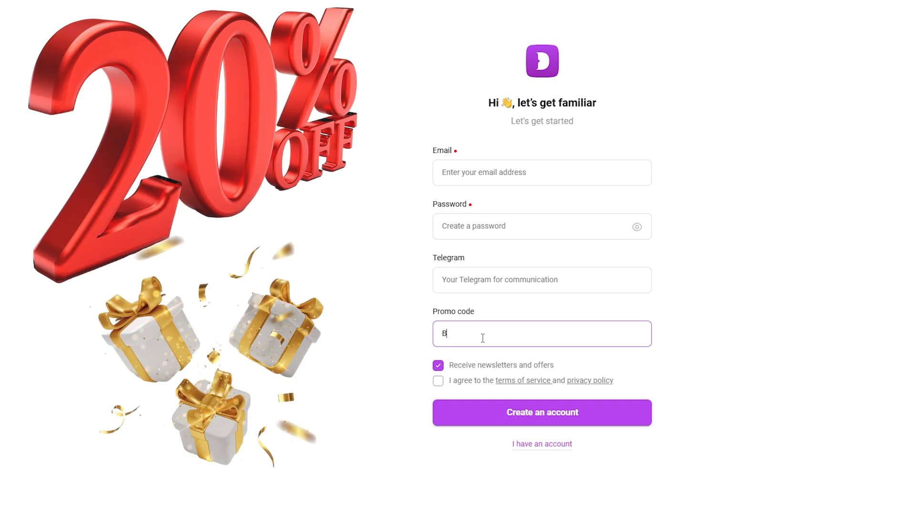
Finish entering BEERMONEY as the promo code on the sign-up form.
{"action": "type", "text": "EERMONEY"}
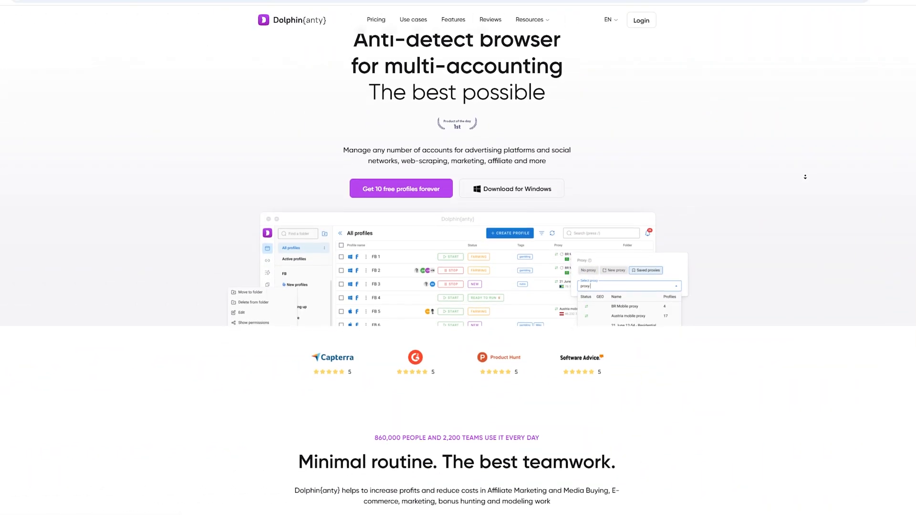
{"action": "scroll", "scroll_direction": "down", "scroll_amount": 3}
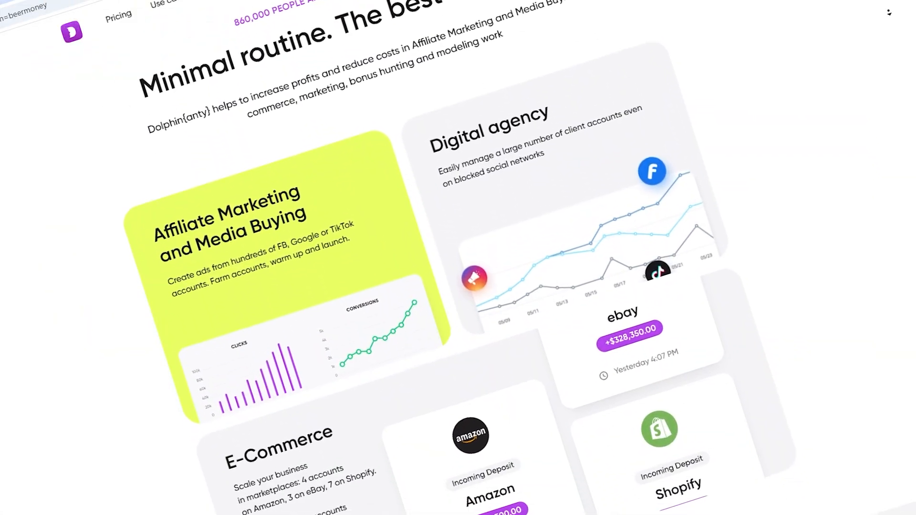
{"action": "scroll", "scroll_direction": "down", "scroll_amount": 3}
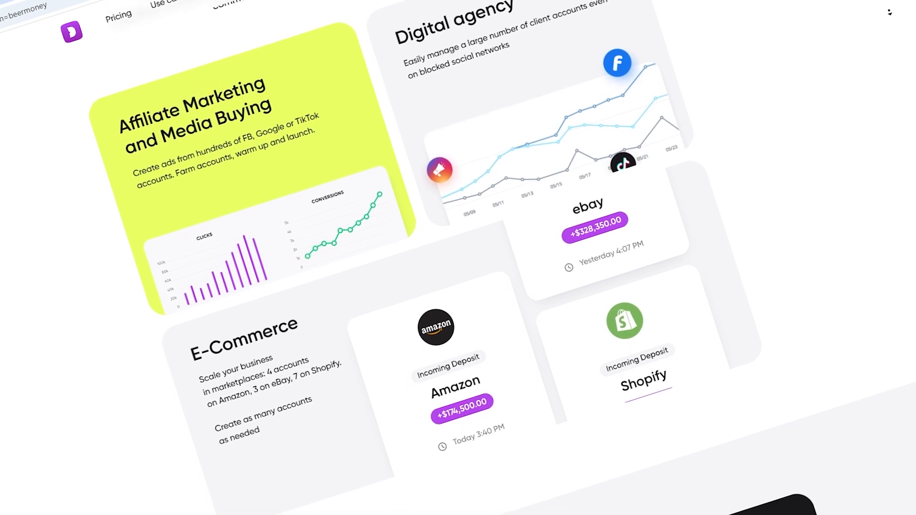
{"action": "scroll", "scroll_direction": "down", "scroll_amount": 3}
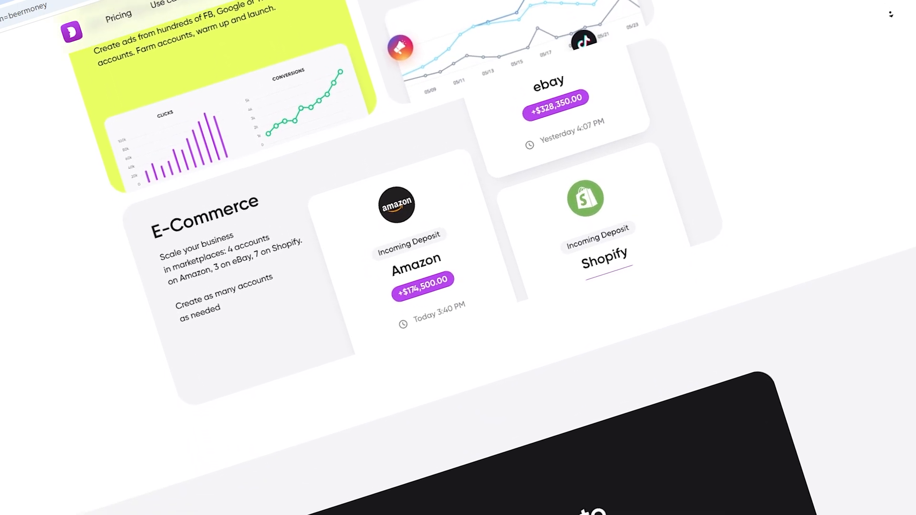
{"action": "scroll", "scroll_direction": "down", "scroll_amount": 3}
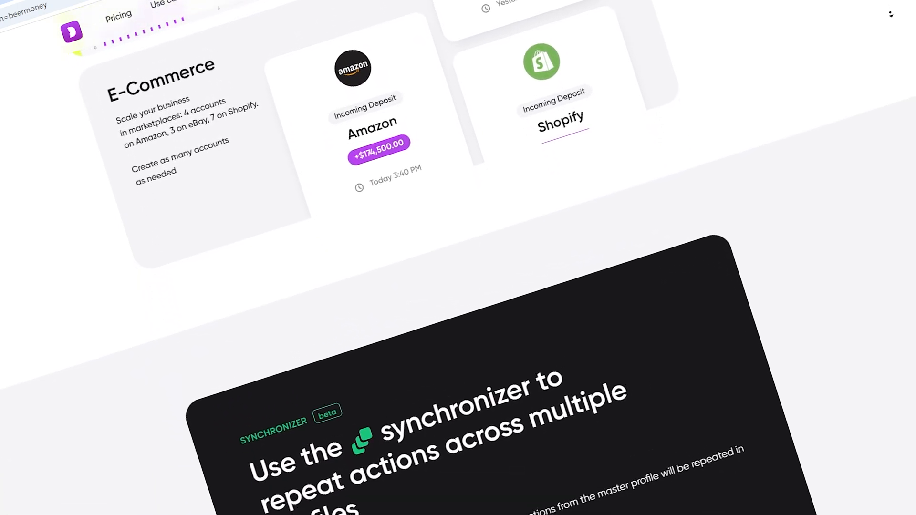
{"action": "scroll", "scroll_direction": "down", "scroll_amount": 3}
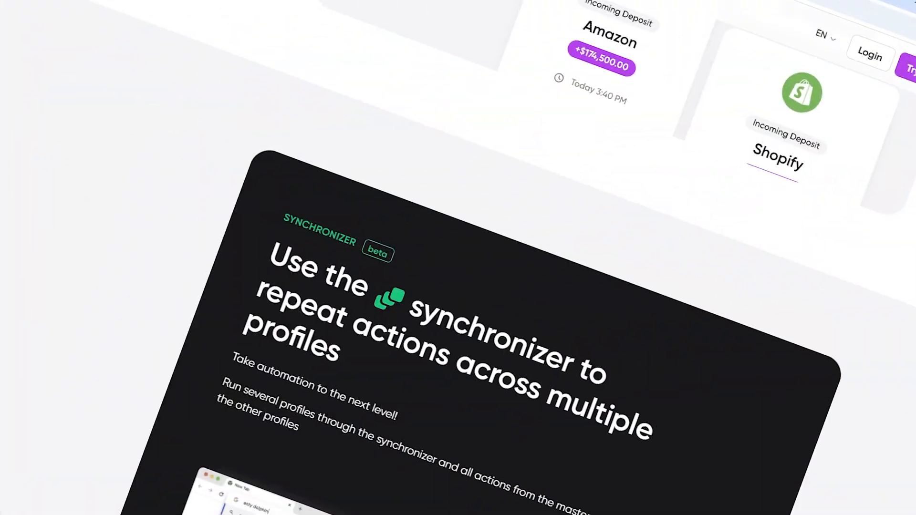
{"action": "scroll", "scroll_direction": "down", "scroll_amount": 3}
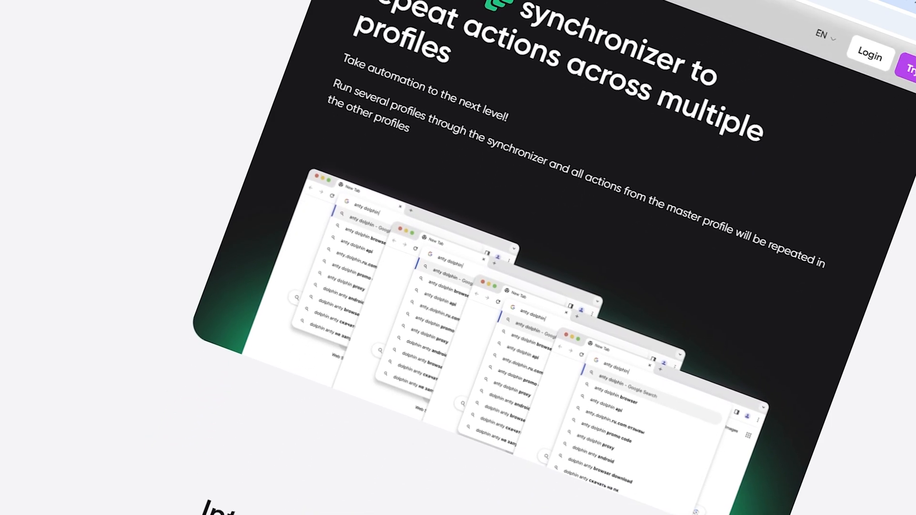
{"action": "scroll", "scroll_direction": "down", "scroll_amount": 3}
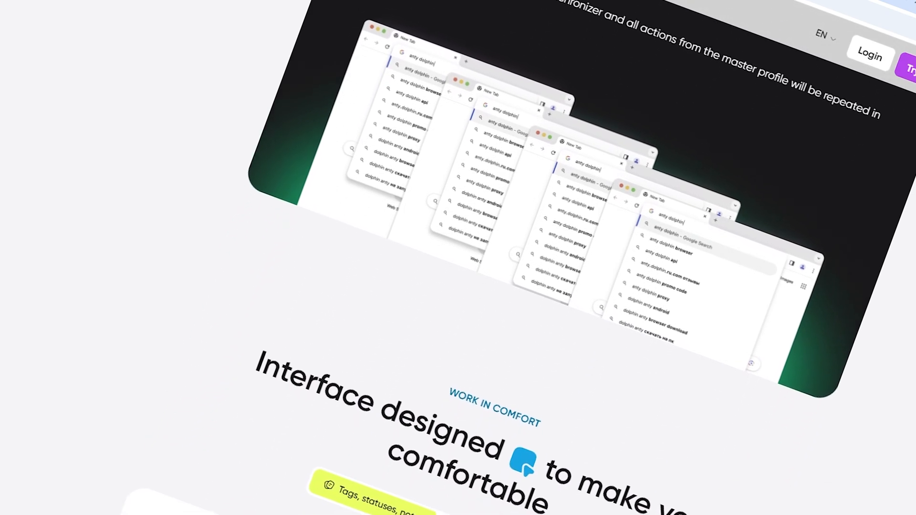
{"action": "scroll", "scroll_direction": "down", "scroll_amount": 3}
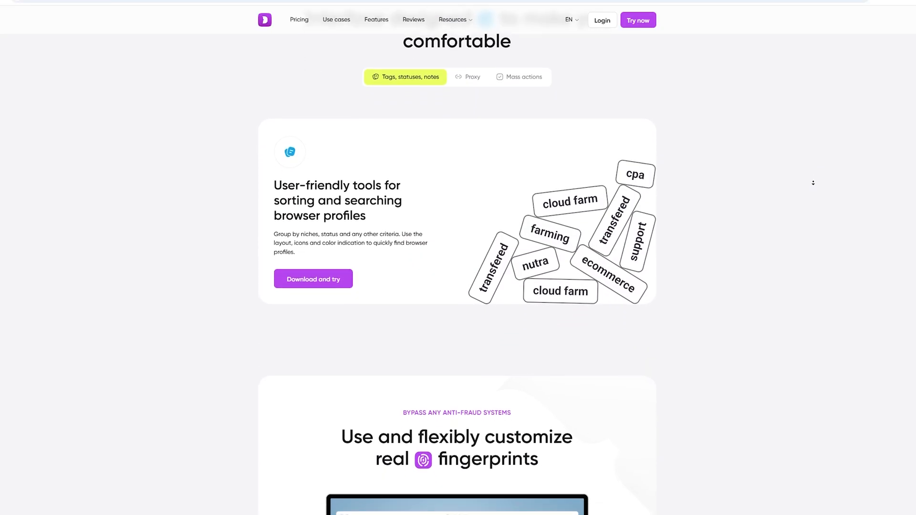
Scroll the homepage down to team profile sharing, automated scenarios and cloud/API/encryption cards.
{"action": "scroll", "scroll_direction": "down", "scroll_amount": 3}
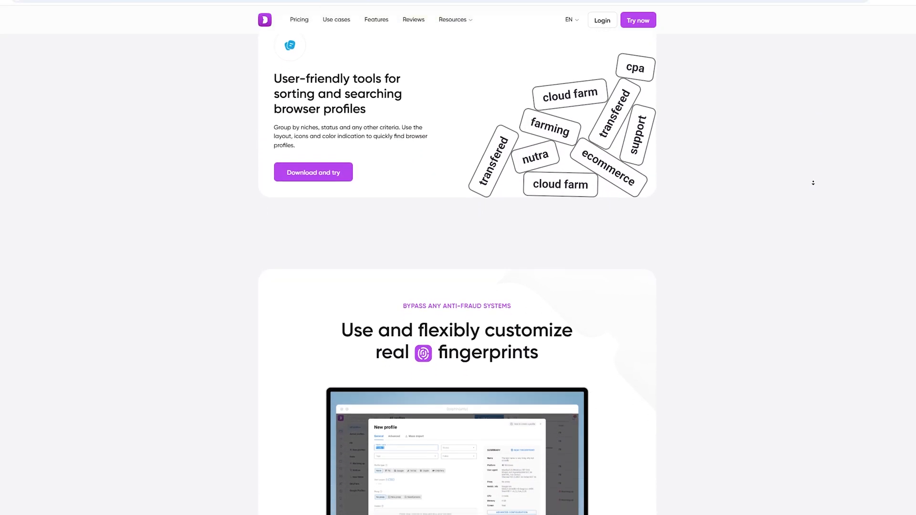
{"action": "scroll", "scroll_direction": "down", "scroll_amount": 3}
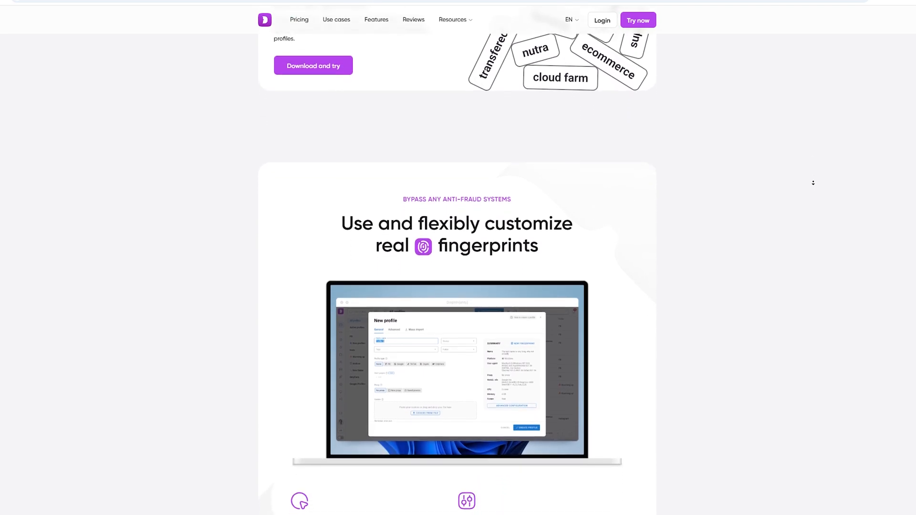
{"action": "scroll", "scroll_direction": "down", "scroll_amount": 3}
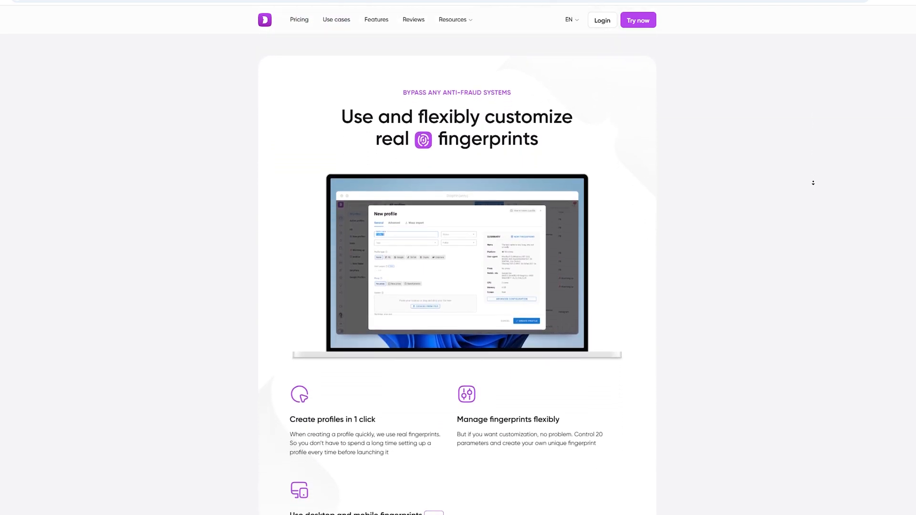
{"action": "scroll", "scroll_direction": "down", "scroll_amount": 3}
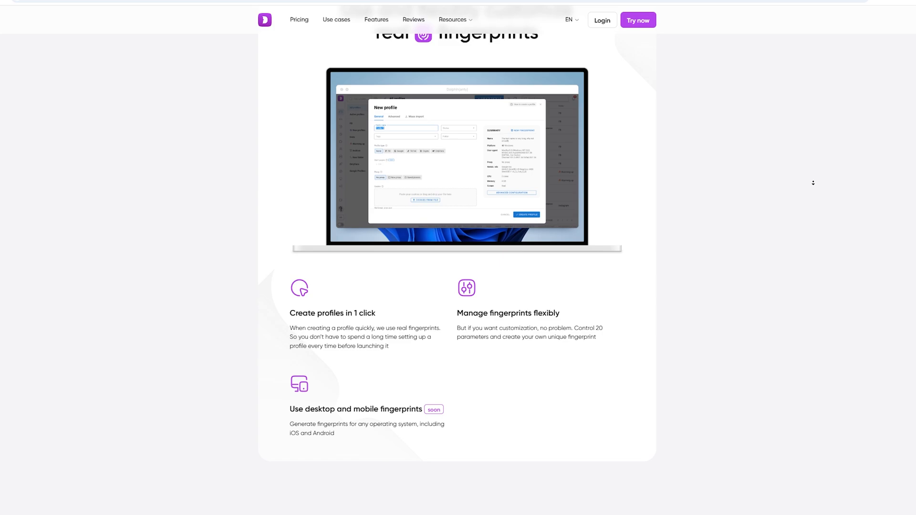
{"action": "scroll", "scroll_direction": "down", "scroll_amount": 3}
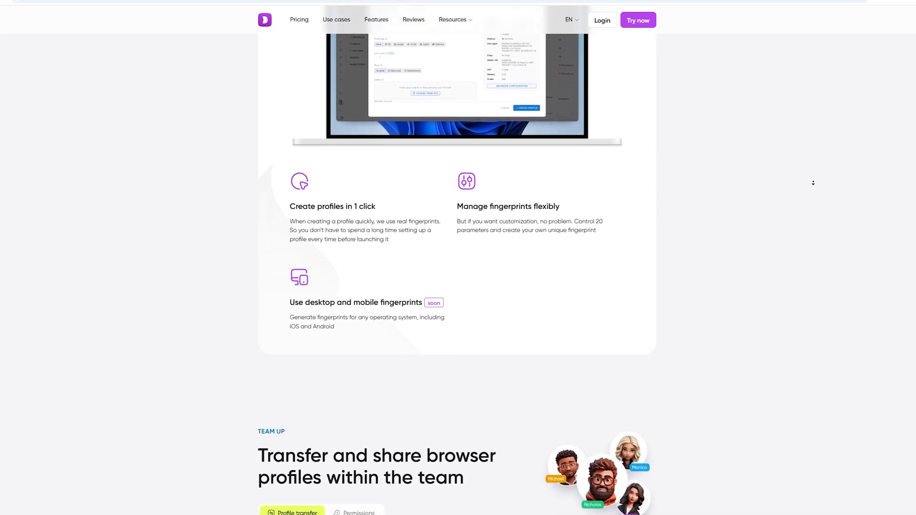
{"action": "scroll", "scroll_direction": "down", "scroll_amount": 3}
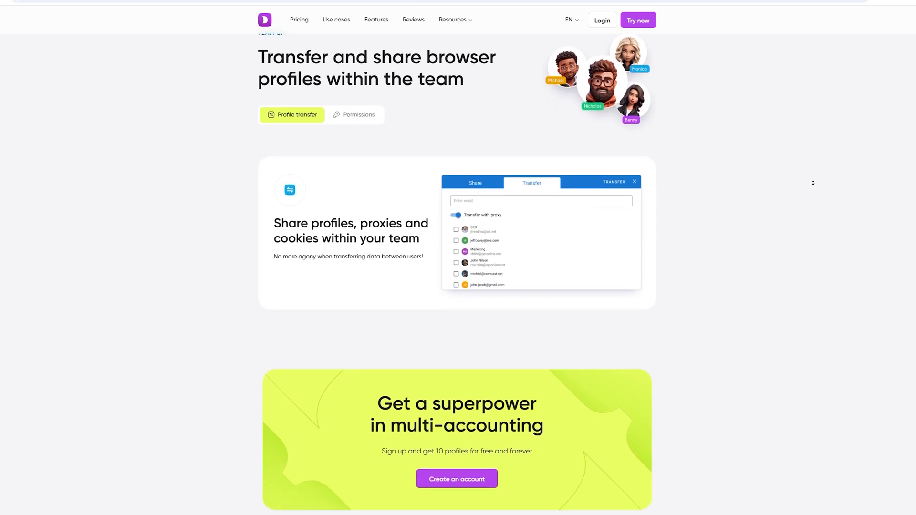
{"action": "scroll", "scroll_direction": "down", "scroll_amount": 3}
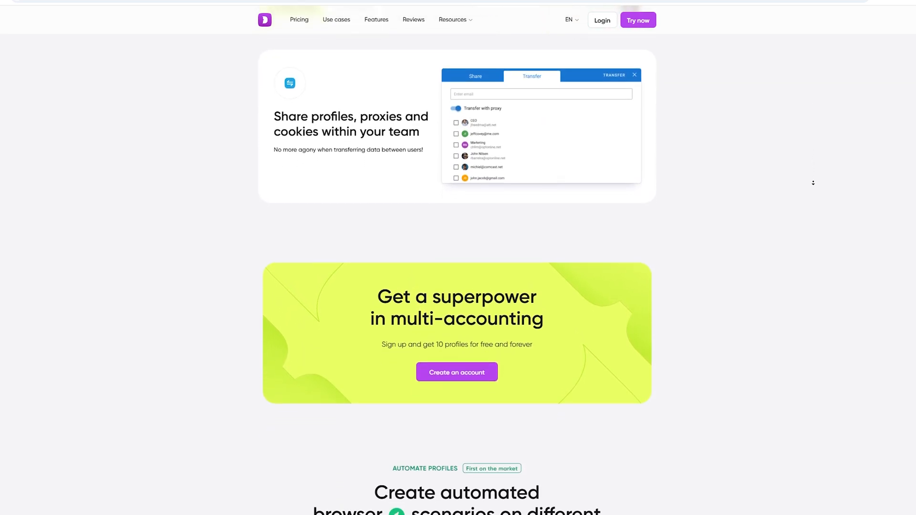
{"action": "scroll", "scroll_direction": "down", "scroll_amount": 3}
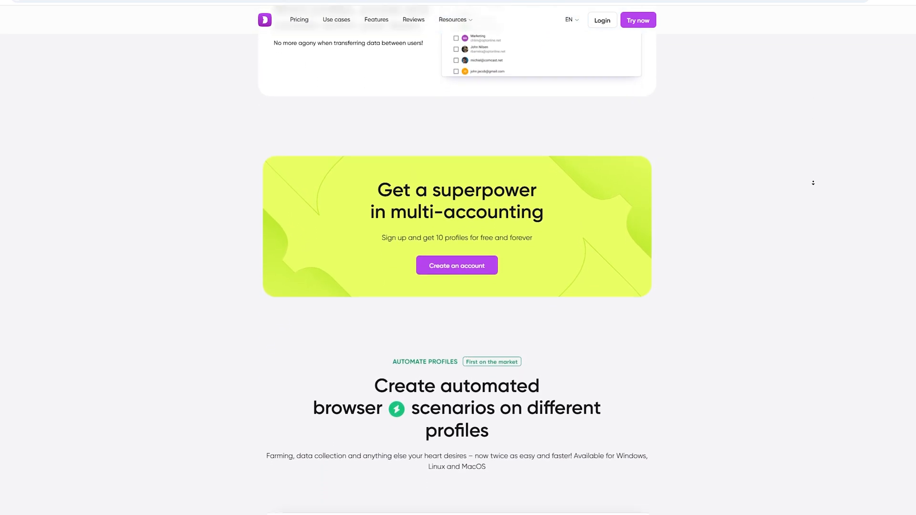
{"action": "scroll", "scroll_direction": "down", "scroll_amount": 3}
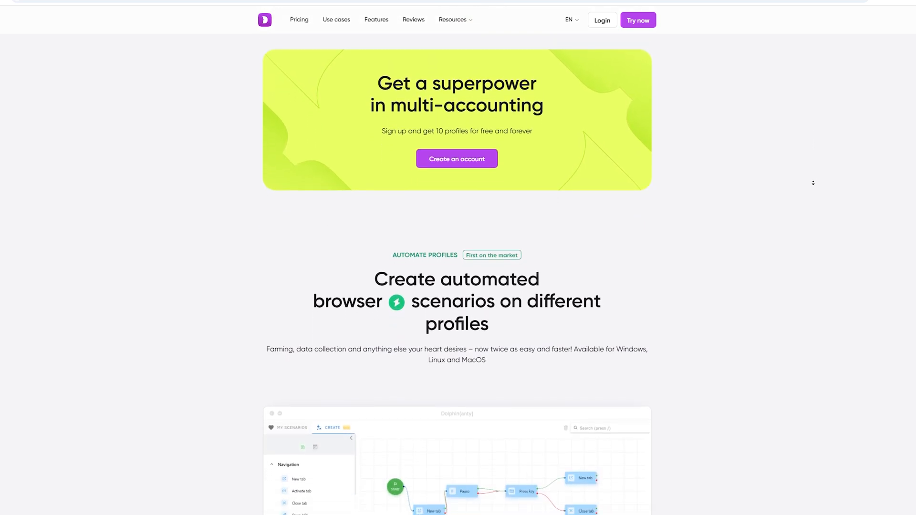
{"action": "scroll", "scroll_direction": "down", "scroll_amount": 3}
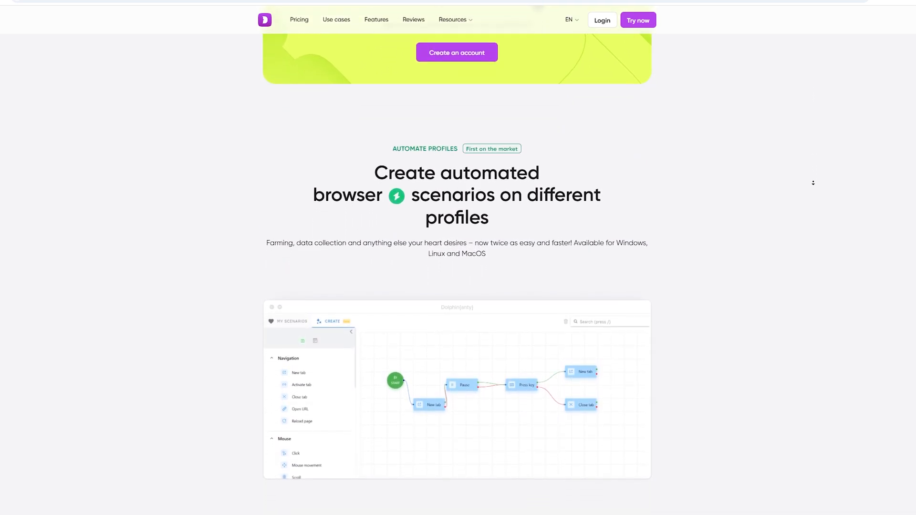
{"action": "scroll", "scroll_direction": "down", "scroll_amount": 3}
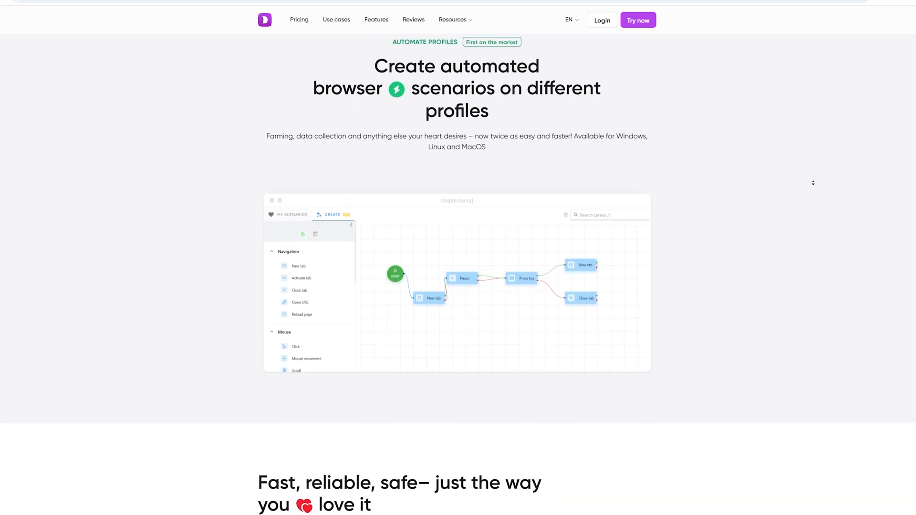
{"action": "scroll", "scroll_direction": "down", "scroll_amount": 3}
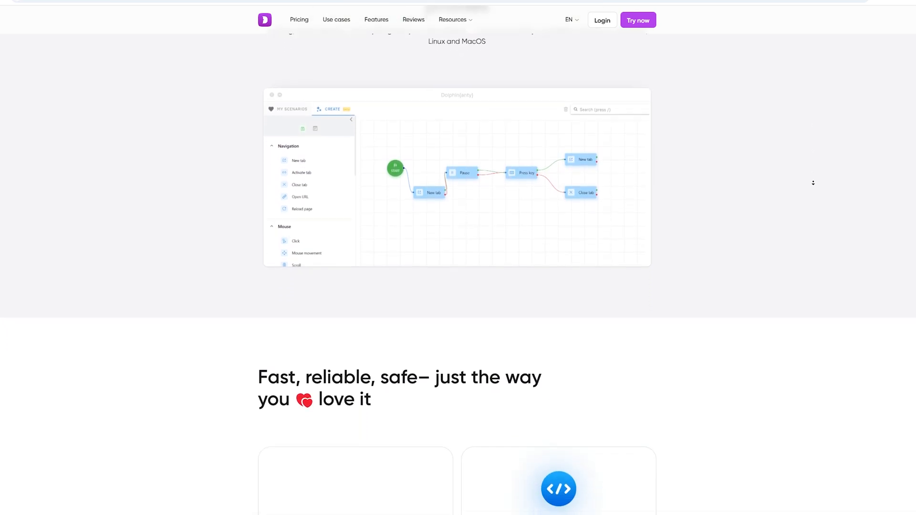
{"action": "scroll", "scroll_direction": "down", "scroll_amount": 3}
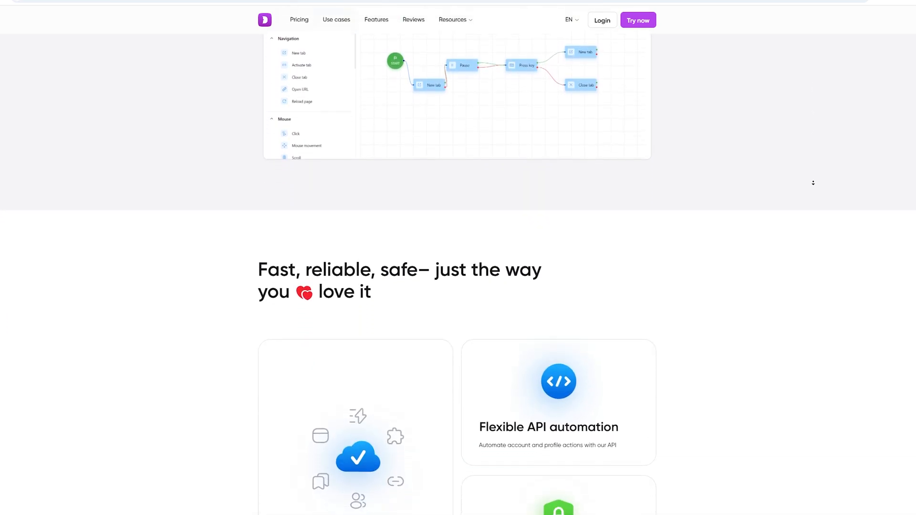
{"action": "scroll", "scroll_direction": "down", "scroll_amount": 3}
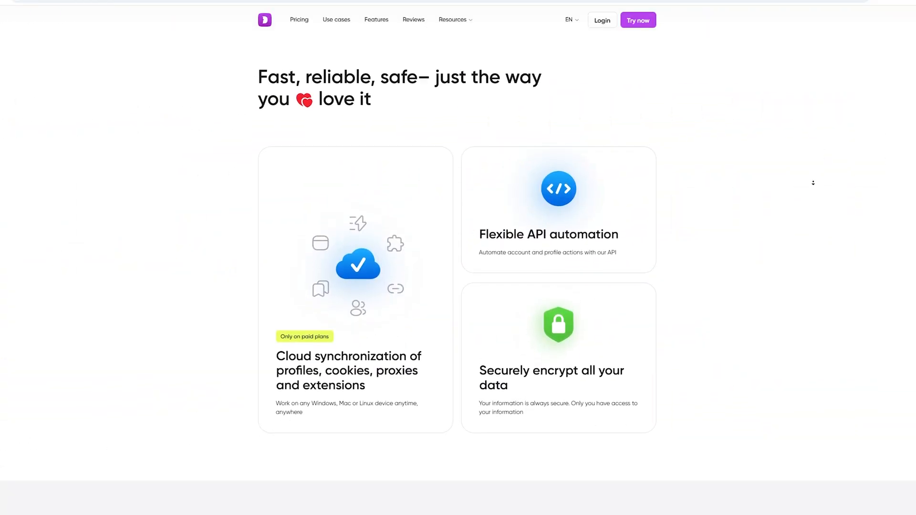
Scroll past the reviews and FAQ, then go to the Pricing page.
{"action": "scroll", "scroll_direction": "down", "scroll_amount": 3}
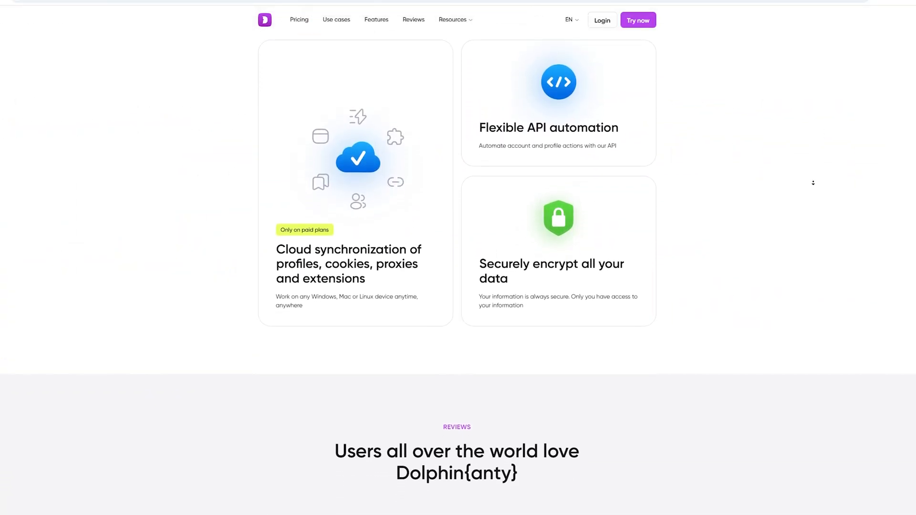
{"action": "scroll", "scroll_direction": "down", "scroll_amount": 3}
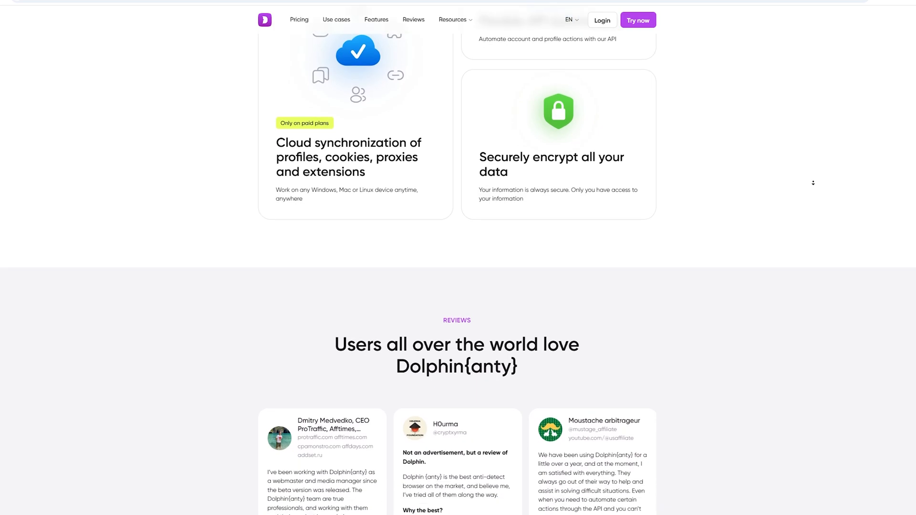
{"action": "scroll", "scroll_direction": "down", "scroll_amount": 3}
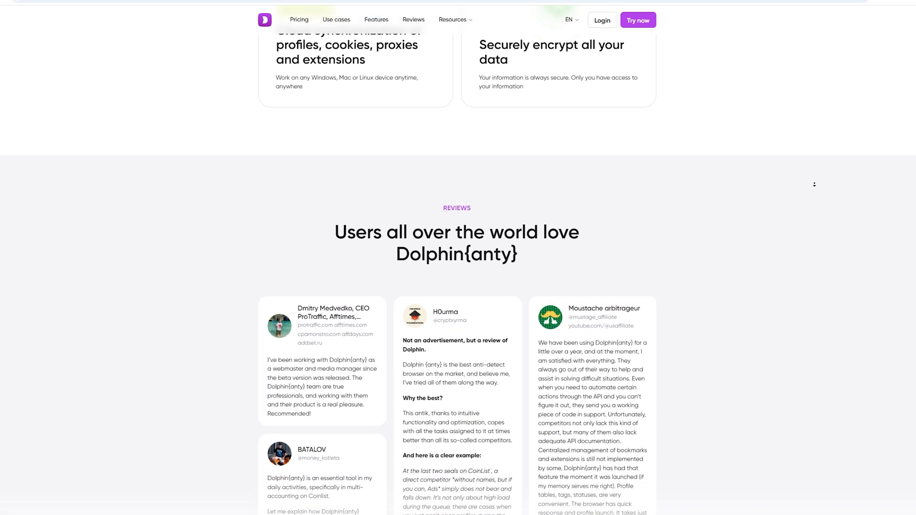
{"action": "scroll", "scroll_direction": "down", "scroll_amount": 3}
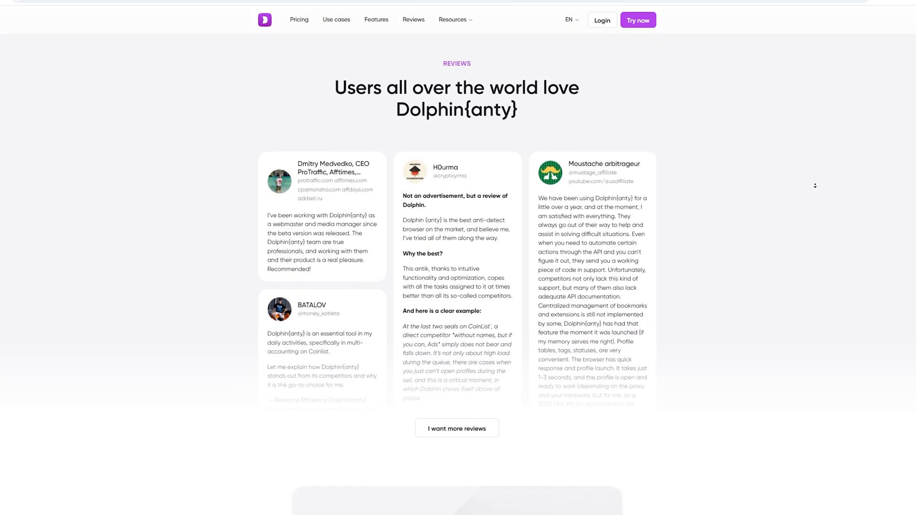
{"action": "scroll", "scroll_direction": "down", "scroll_amount": 3}
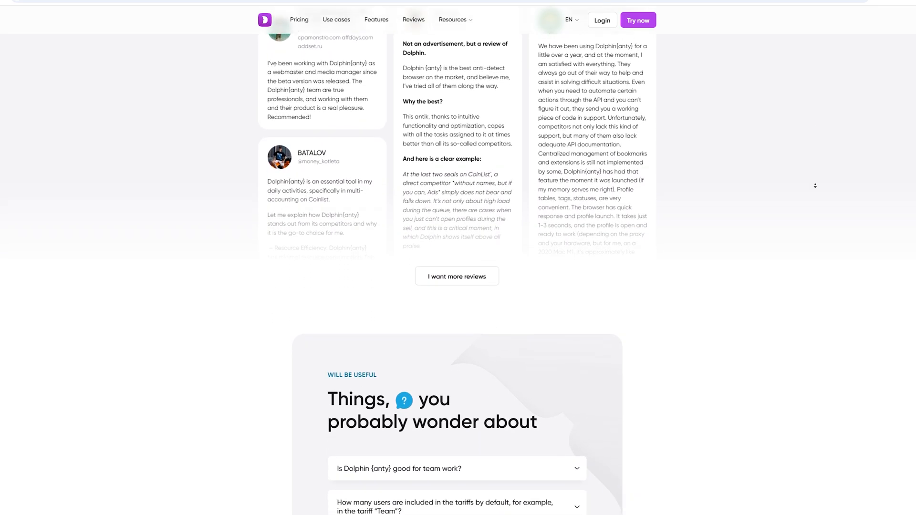
{"action": "left_click", "coordinate": [299, 19]}
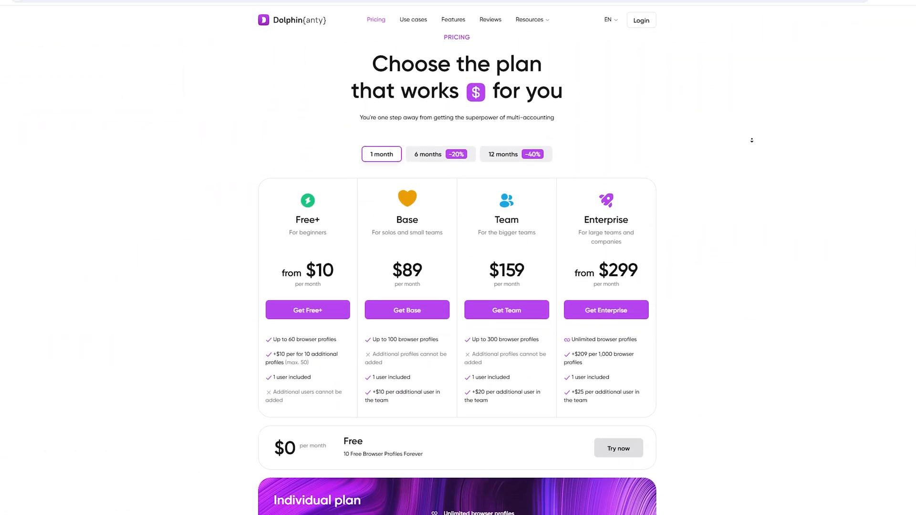
Scroll the pricing page down slightly.
{"action": "scroll", "scroll_direction": "down", "scroll_amount": 3}
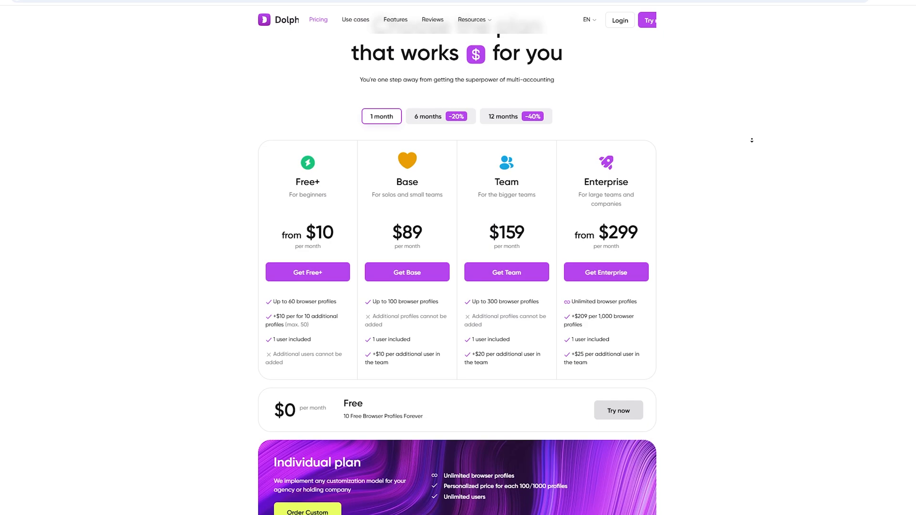
{"action": "scroll", "scroll_direction": "down", "scroll_amount": 3}
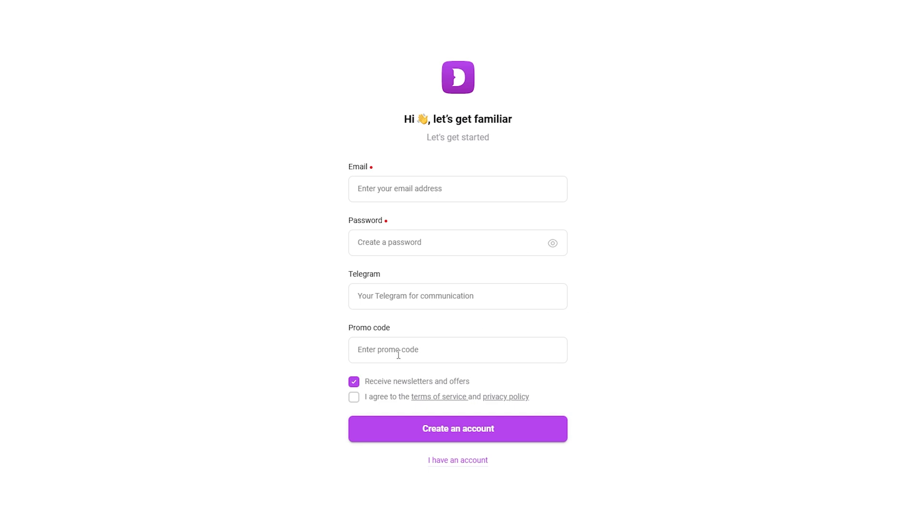
Enter BEERMONEY in the Promo code field until it shows 'Successfully activated'.
{"action": "type", "text": "BEERMONEY"}
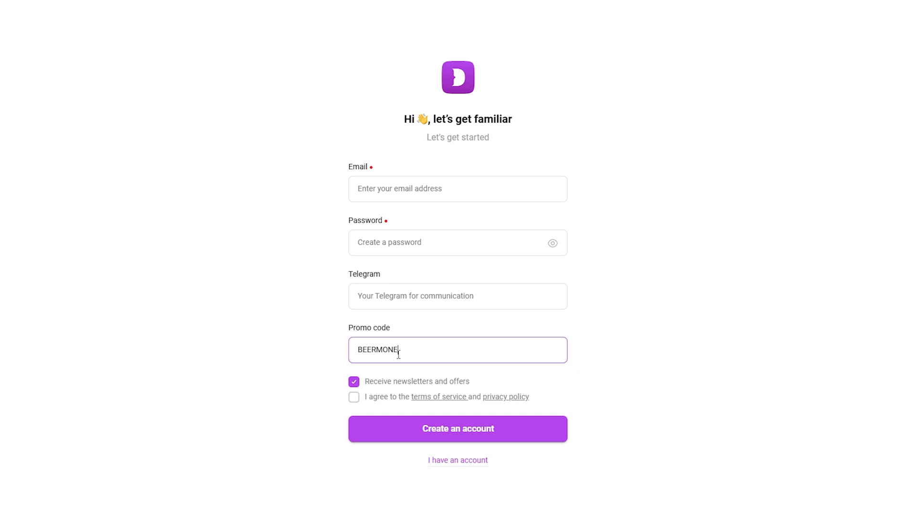
{"action": "type", "text": "Y"}
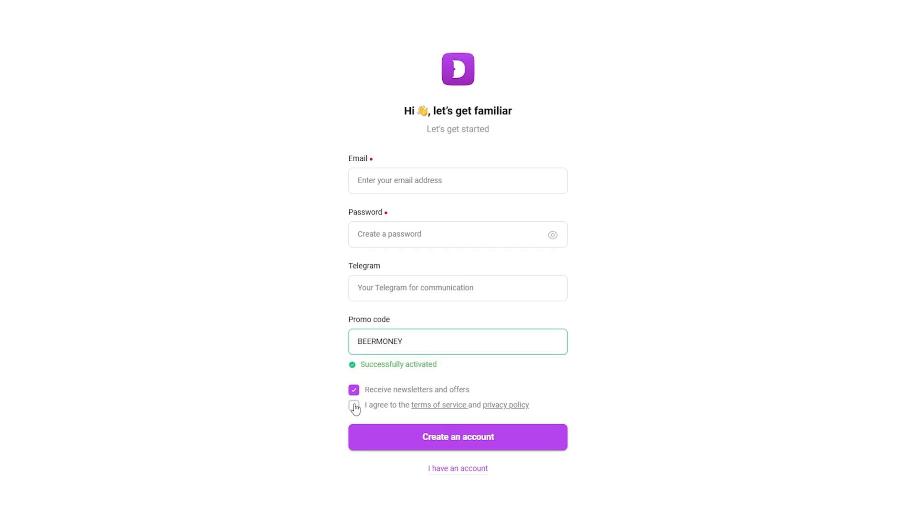
{"action": "left_click", "coordinate": [354, 405]}
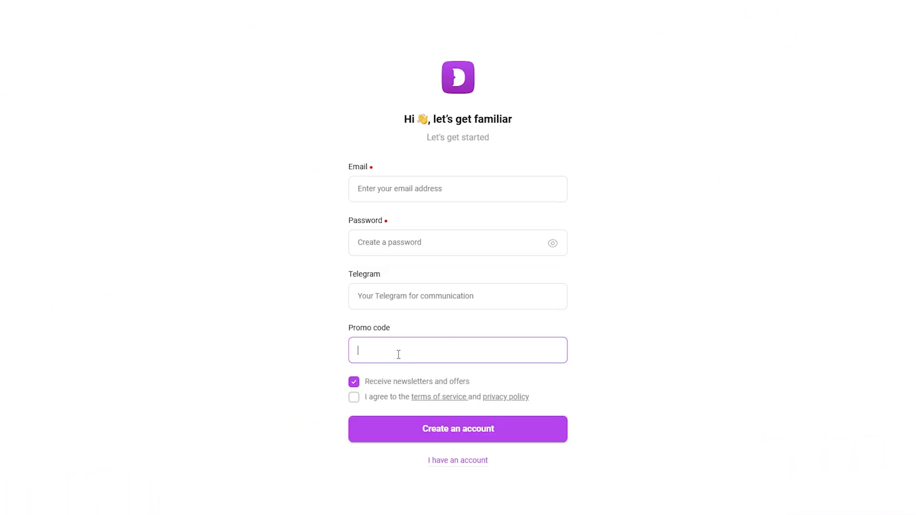
{"action": "type", "text": "BEERMONEY"}
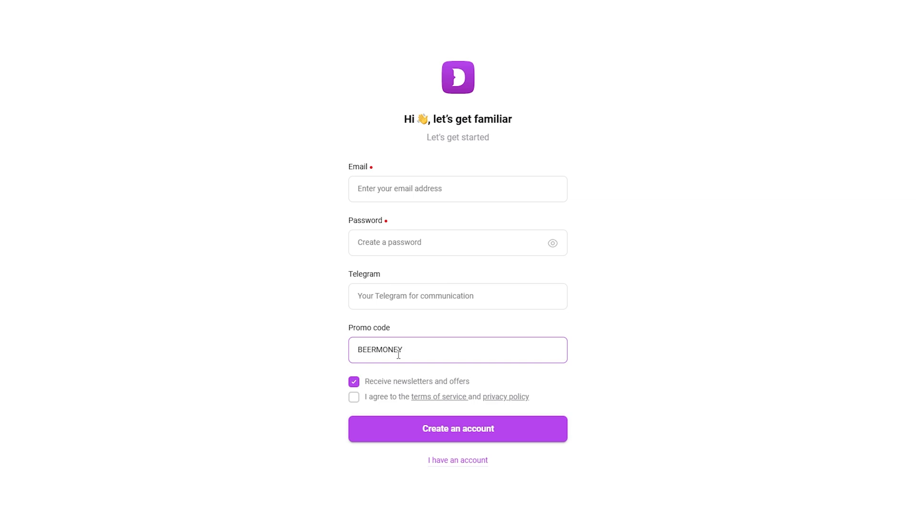